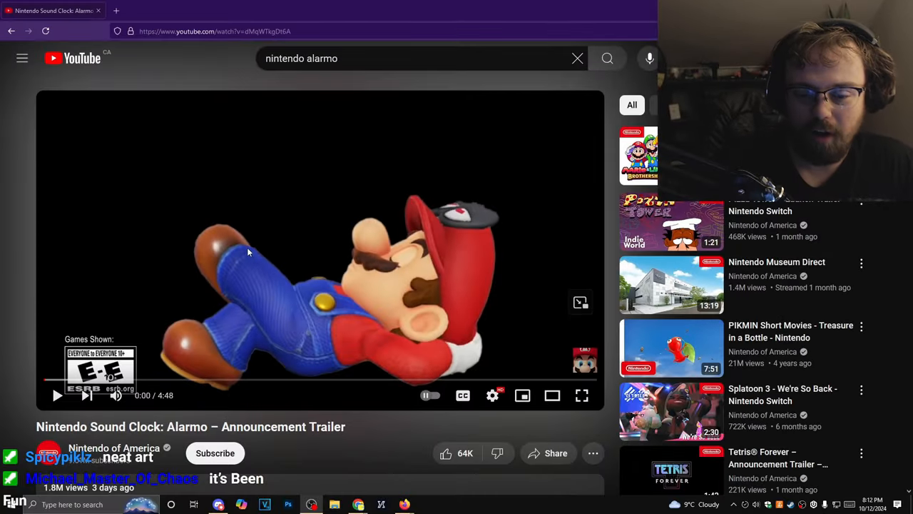
# Start the paused Alarmo announcement trailer playing from the beginning.
pyautogui.click(56, 396)
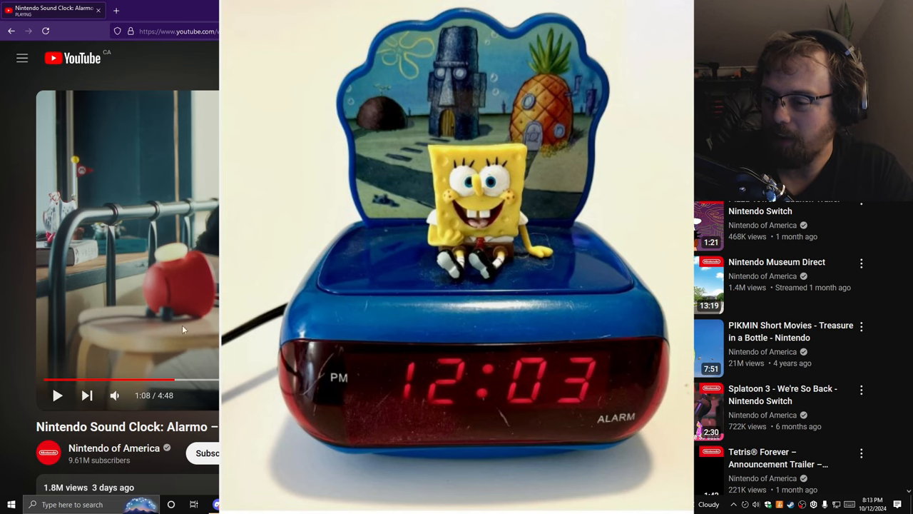
pyautogui.moveTo(144, 285)
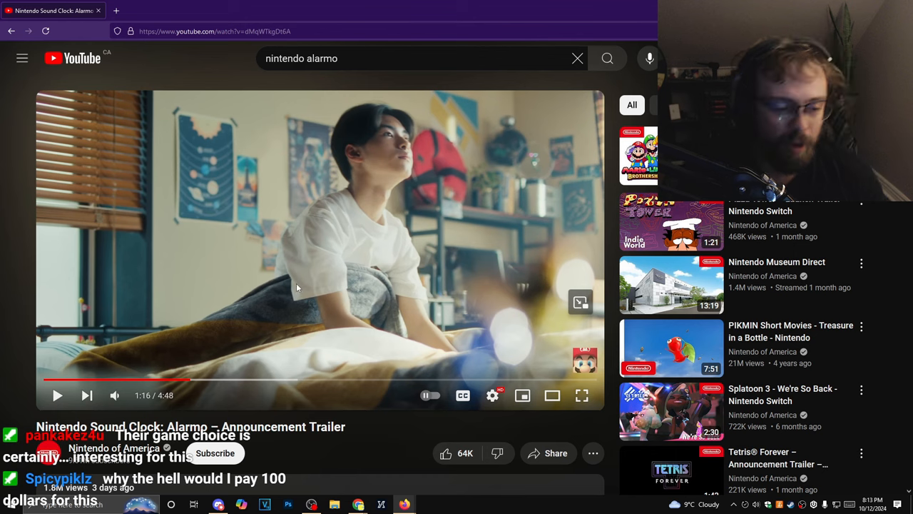
pyautogui.moveTo(315, 228)
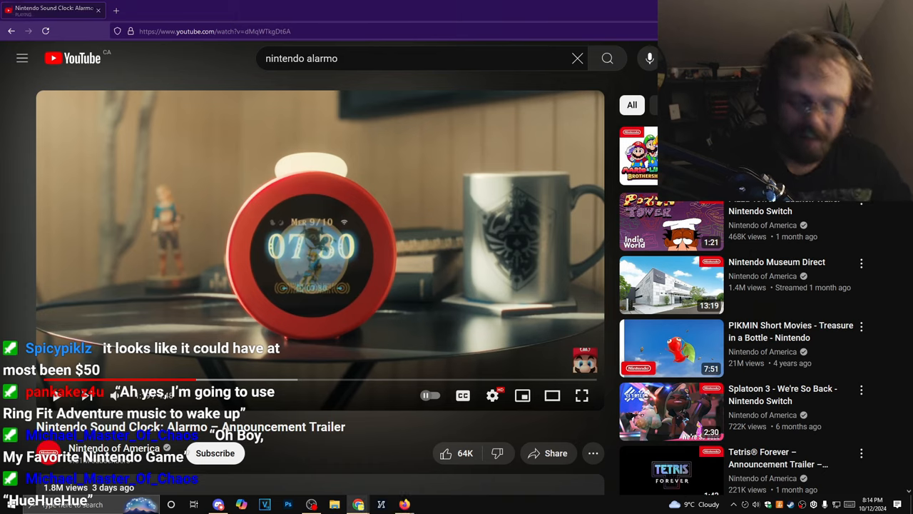
# Switch to the Chrome window and enlarge the Wikipedia image of the Alarmo clock.
pyautogui.click(182, 9)
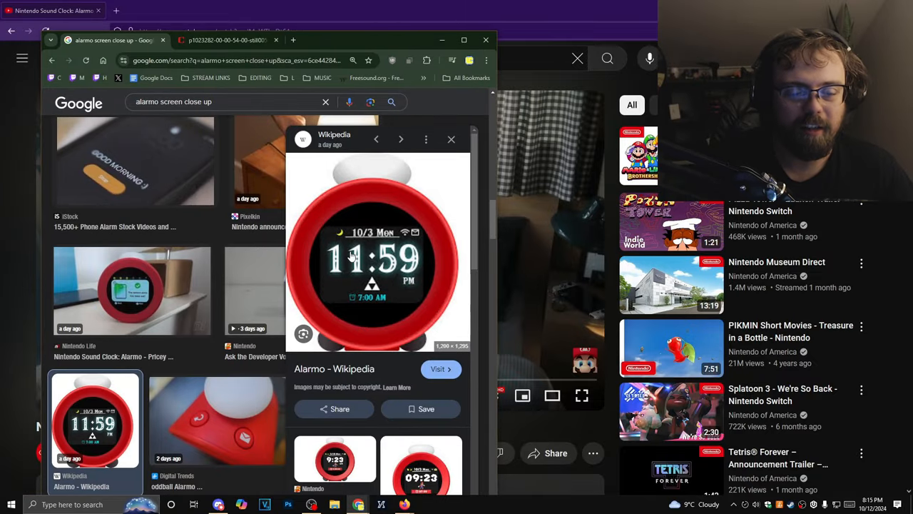
pyautogui.click(378, 257)
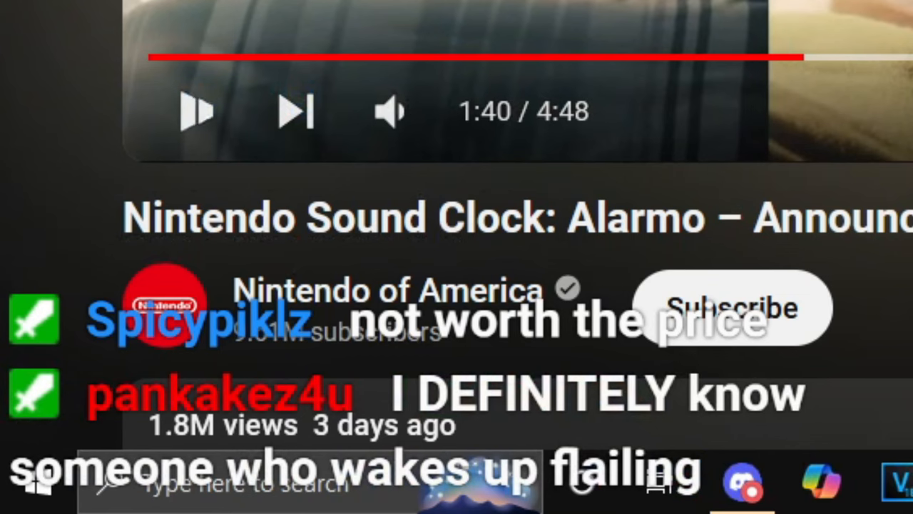
# Resume the trailer from 2:05 and pause it again around 2:20.
pyautogui.click(196, 111)
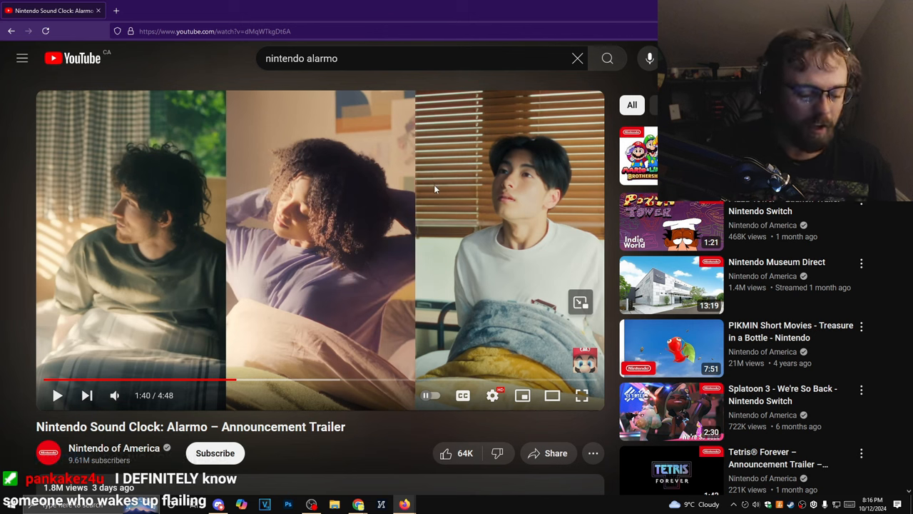
pyautogui.moveTo(431, 186)
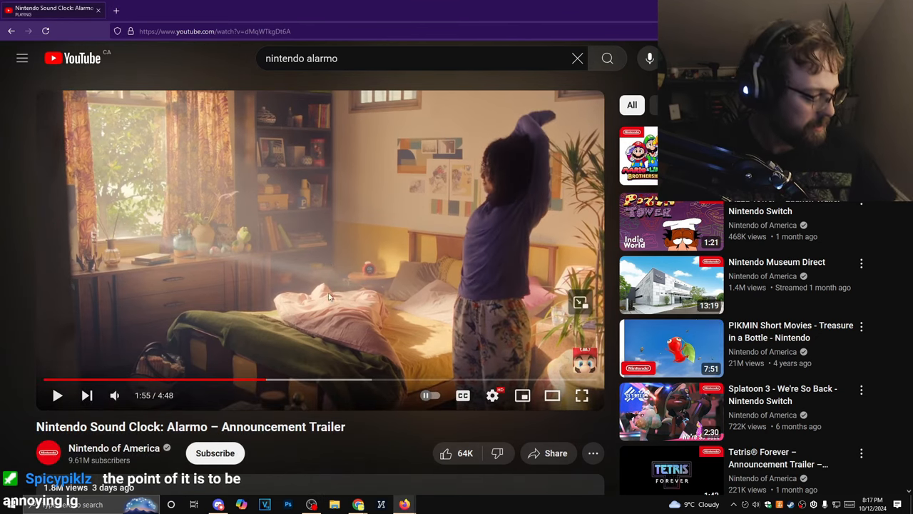
pyautogui.moveTo(498, 247)
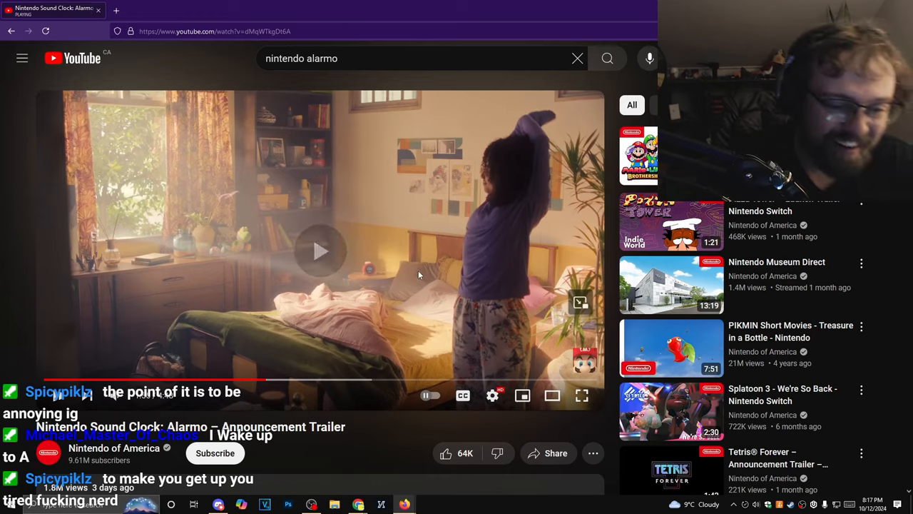
pyautogui.click(321, 250)
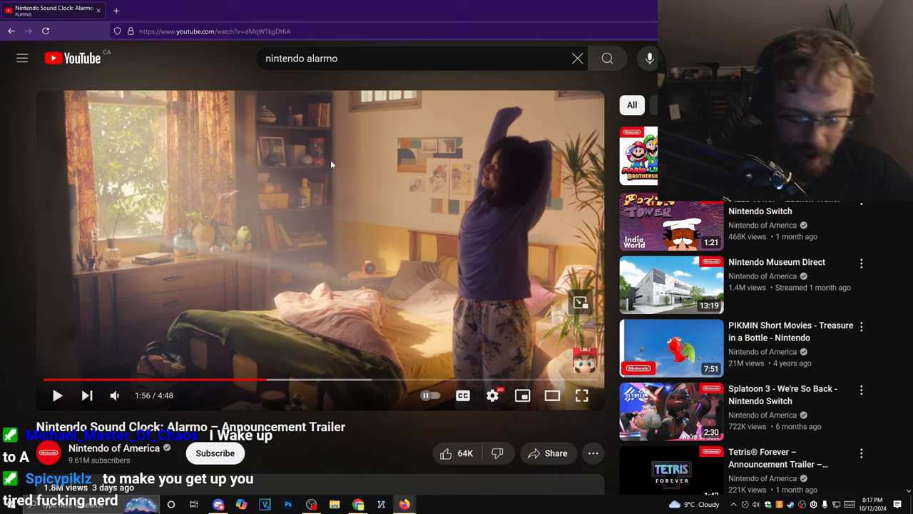
pyautogui.moveTo(64, 238)
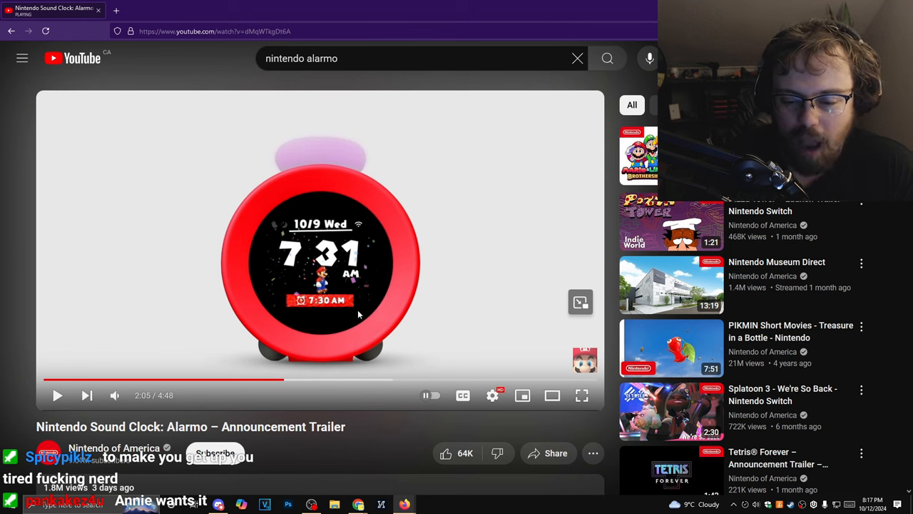
pyautogui.moveTo(319, 323)
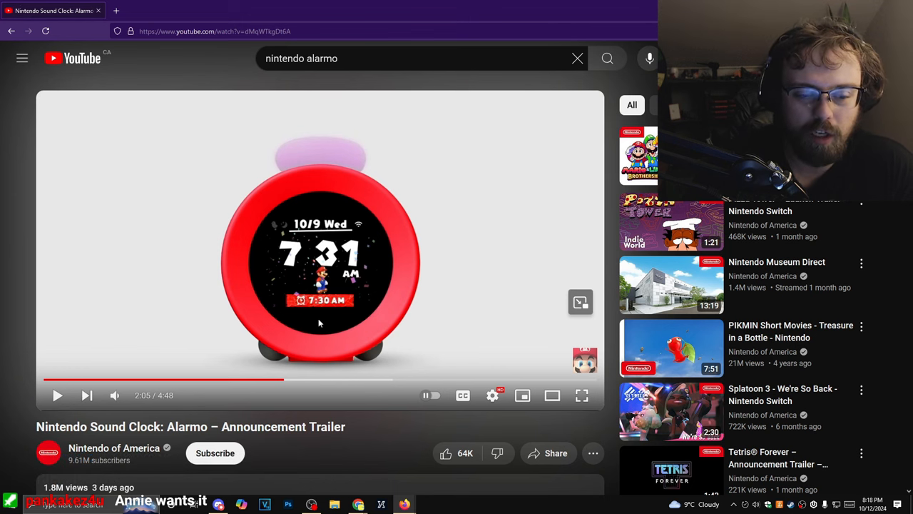
pyautogui.moveTo(278, 291)
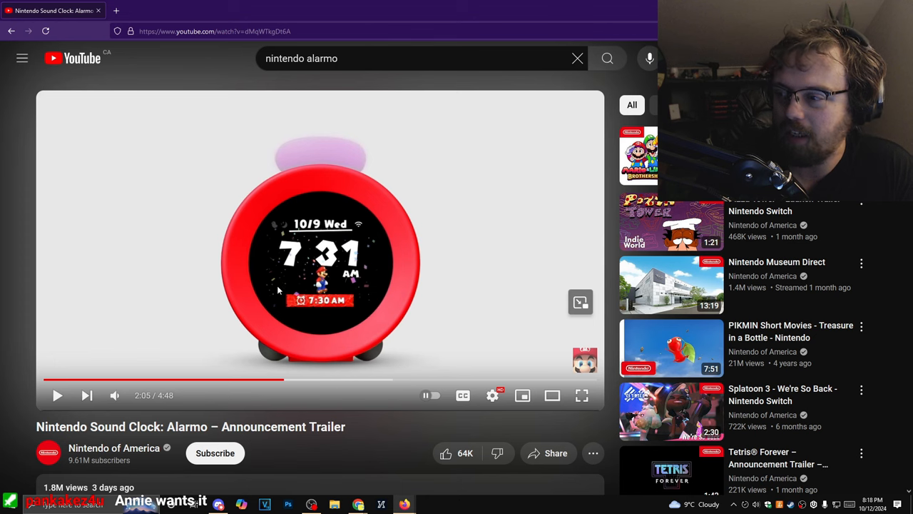
pyautogui.moveTo(273, 300)
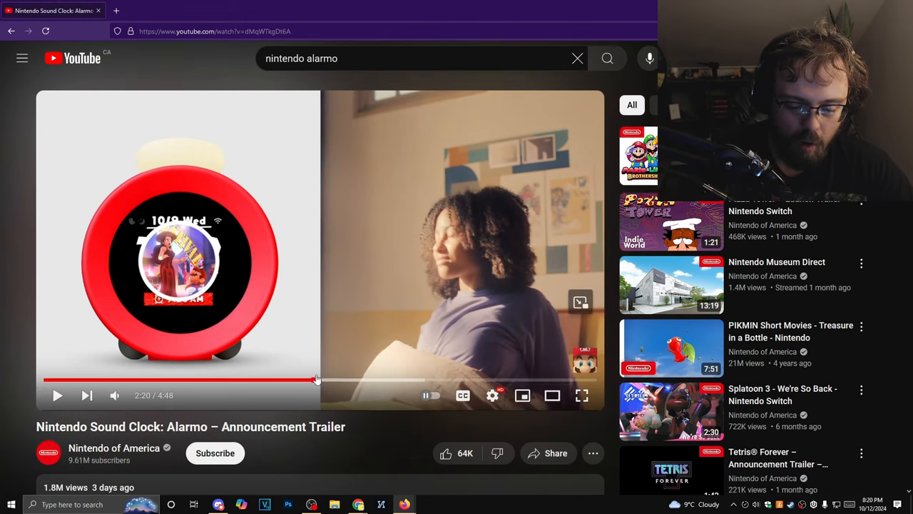
pyautogui.moveTo(316, 379)
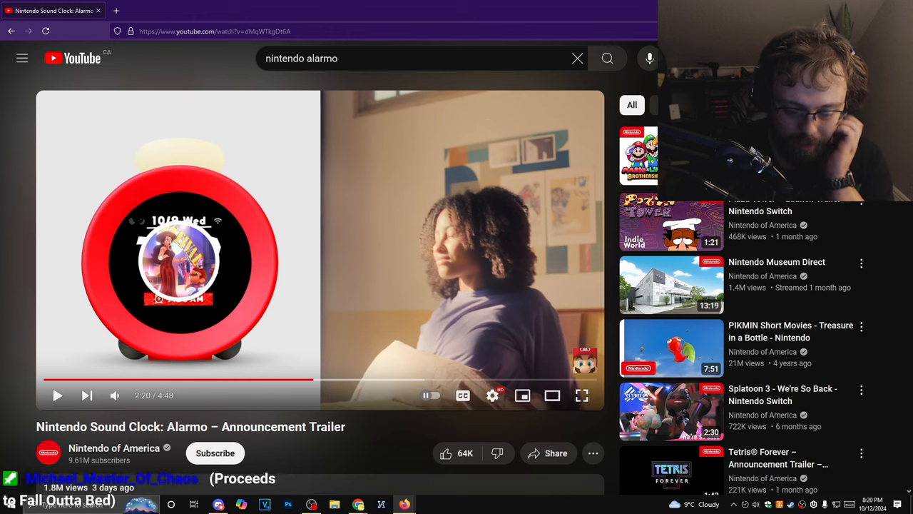
# Resume the trailer past 2:20 and let it run toward the Sleepy Sounds section.
pyautogui.rightClick(321, 249)
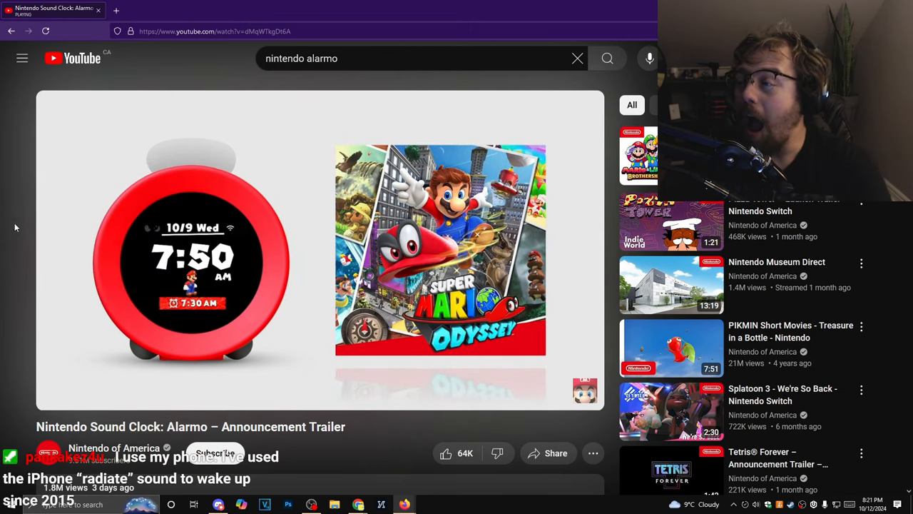
pyautogui.moveTo(435, 182)
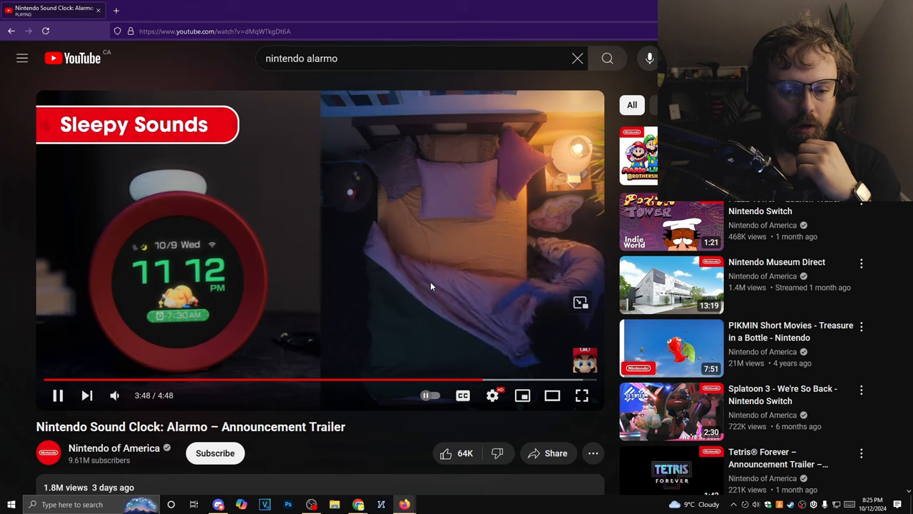
# Let the trailer play on to the Available Today screen and pause it at 4:42.
pyautogui.rightClick(431, 286)
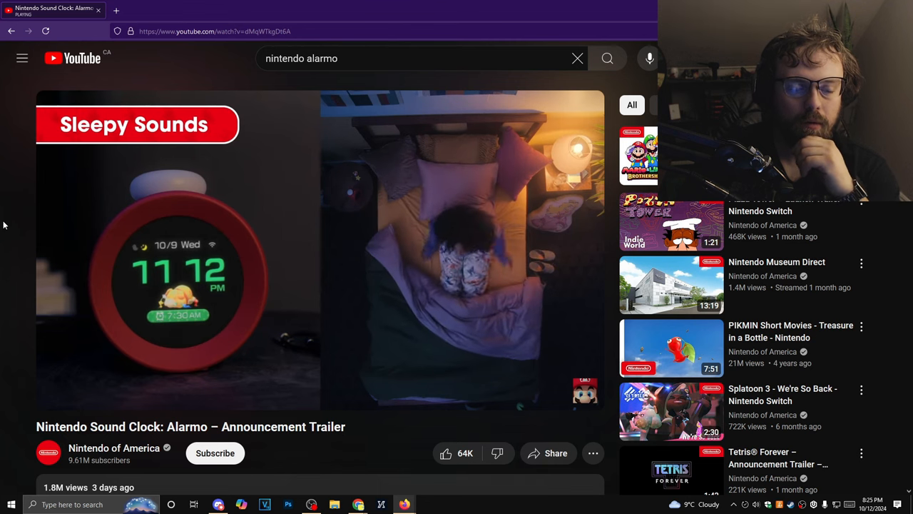
pyautogui.moveTo(152, 243)
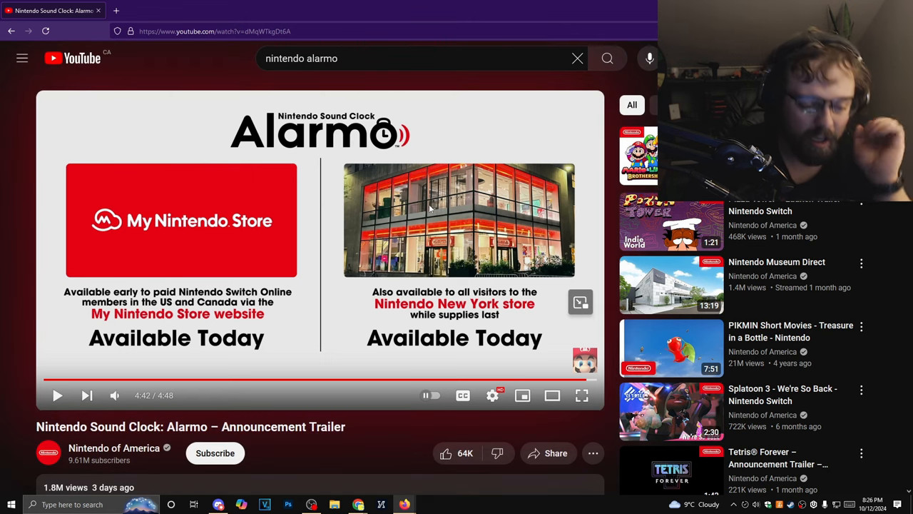
pyautogui.moveTo(453, 119)
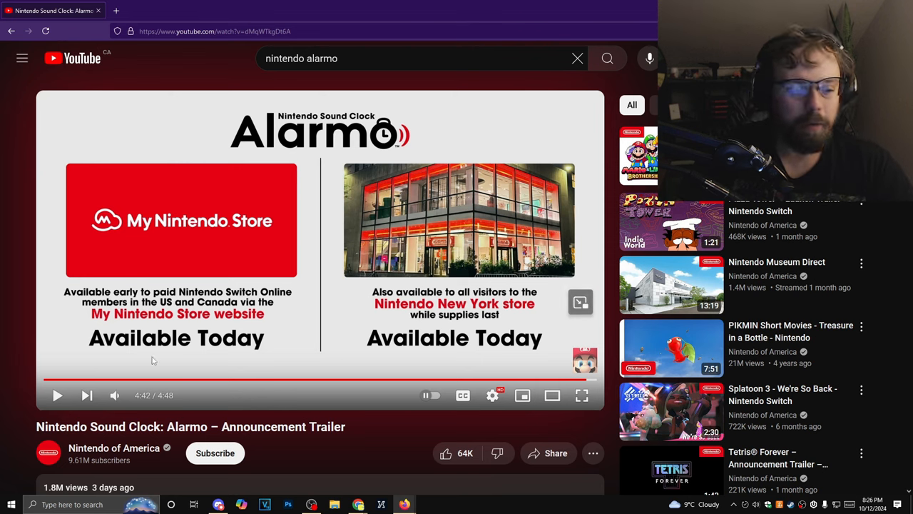
pyautogui.moveTo(278, 266)
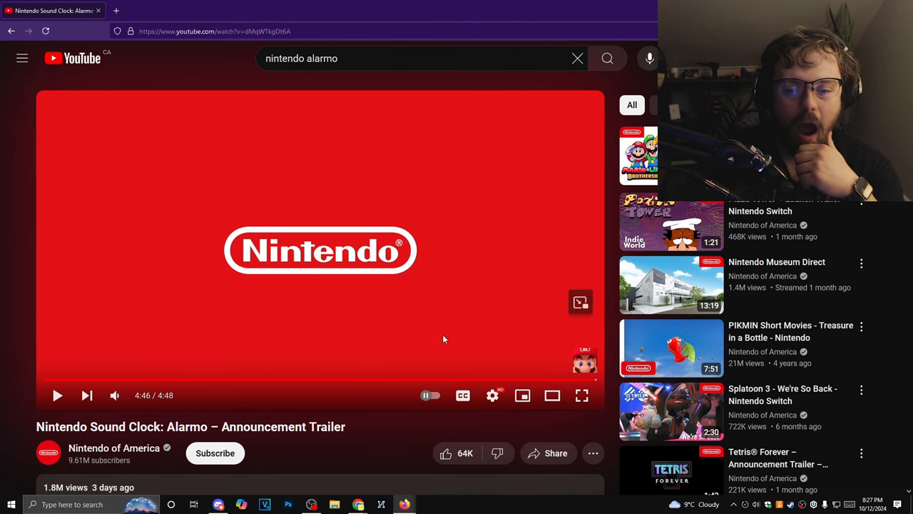
pyautogui.moveTo(457, 327)
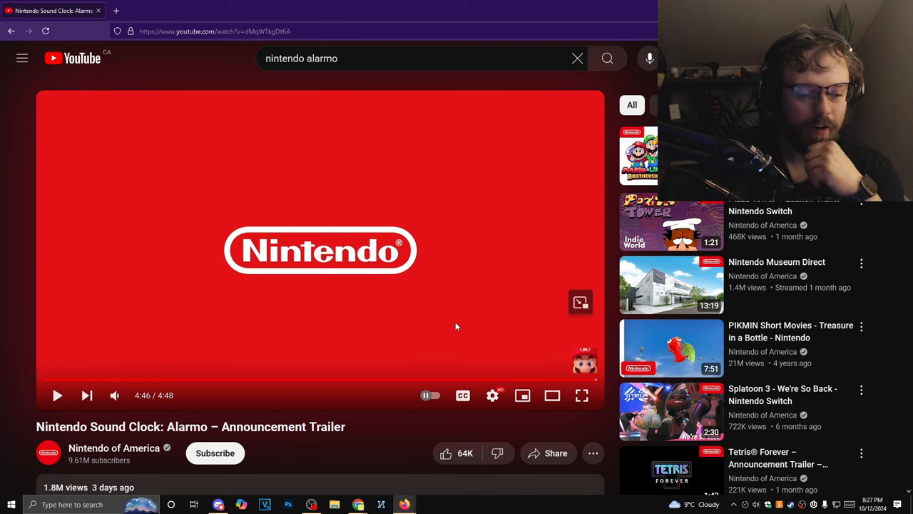